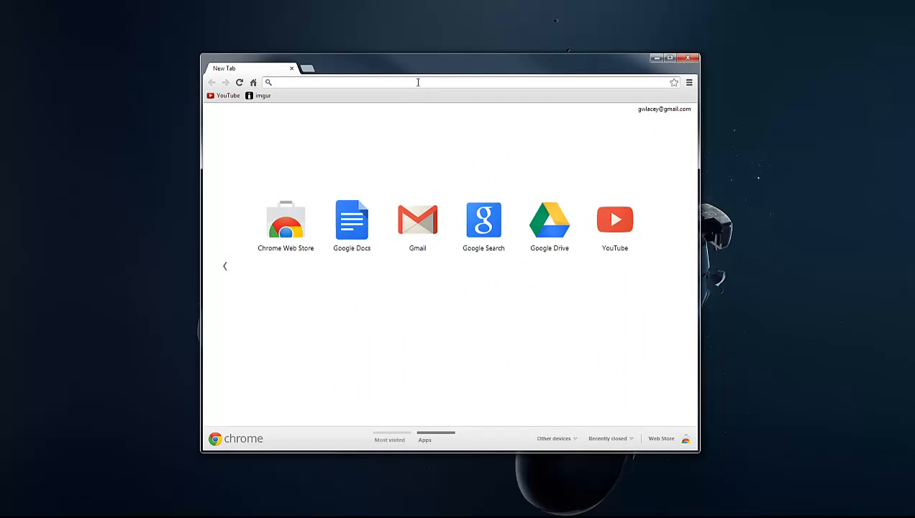
# Navigate to technicpack.net from the address bar and go to its Browse Modpacks page.
pyautogui.write('ter')
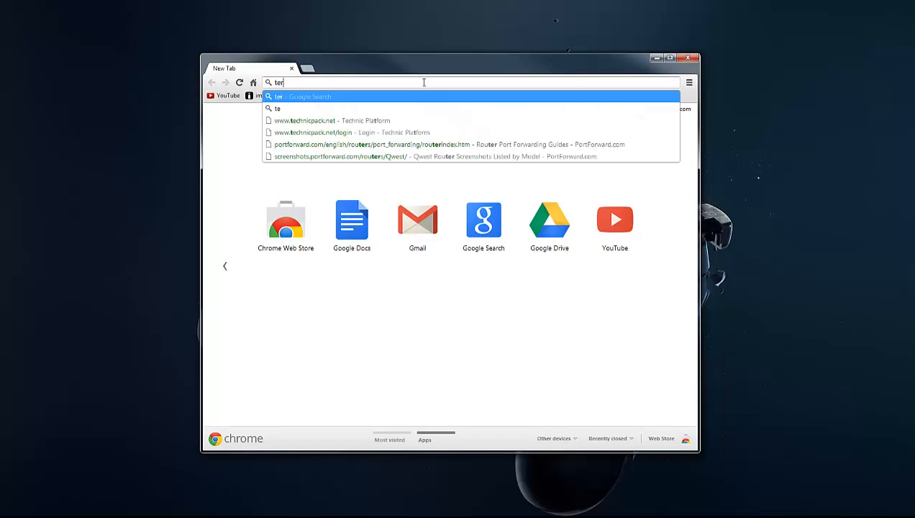
pyautogui.press('backspace')
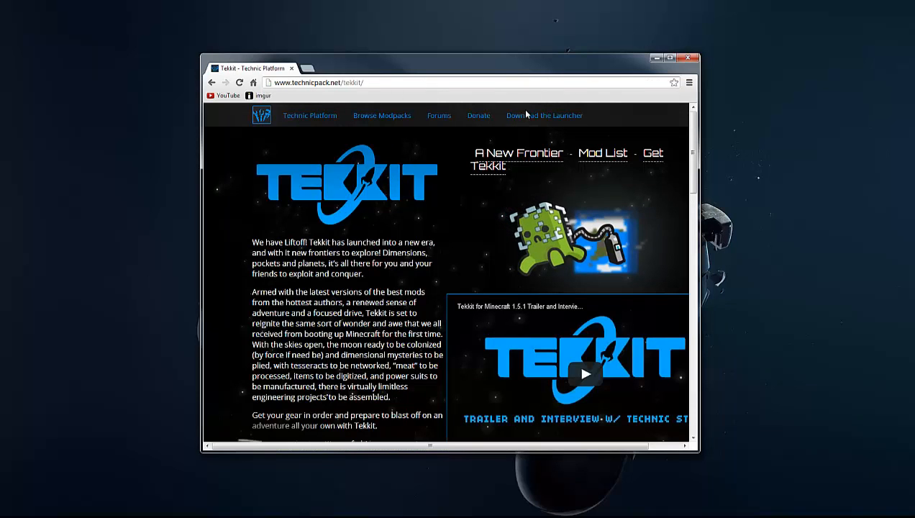
pyautogui.moveTo(383, 115)
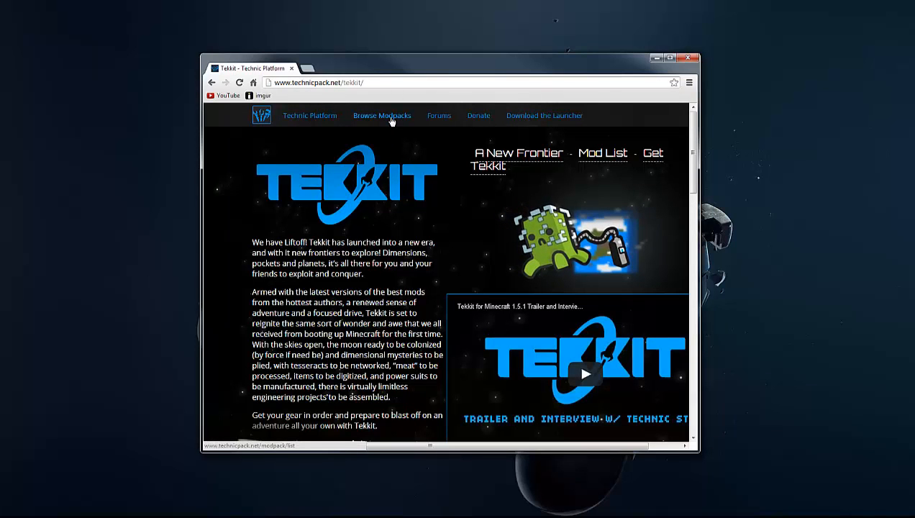
pyautogui.click(383, 115)
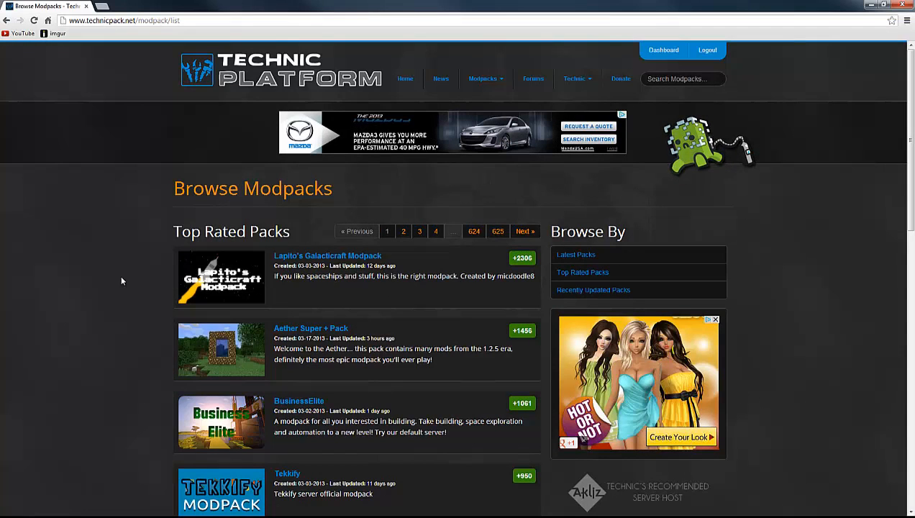
# Scroll the Top Rated Packs list and select the CaptainSparklez Survival pack entry.
pyautogui.click(483, 78)
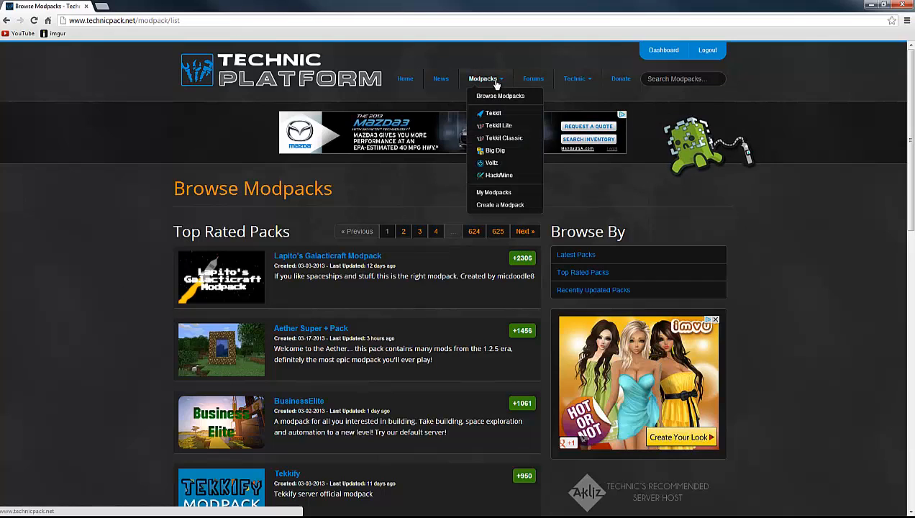
pyautogui.moveTo(501, 95)
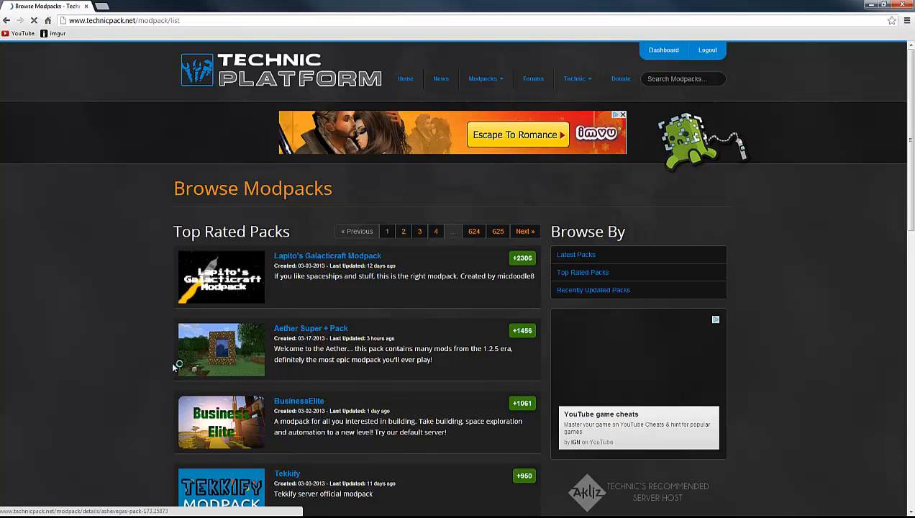
pyautogui.scroll(-3)
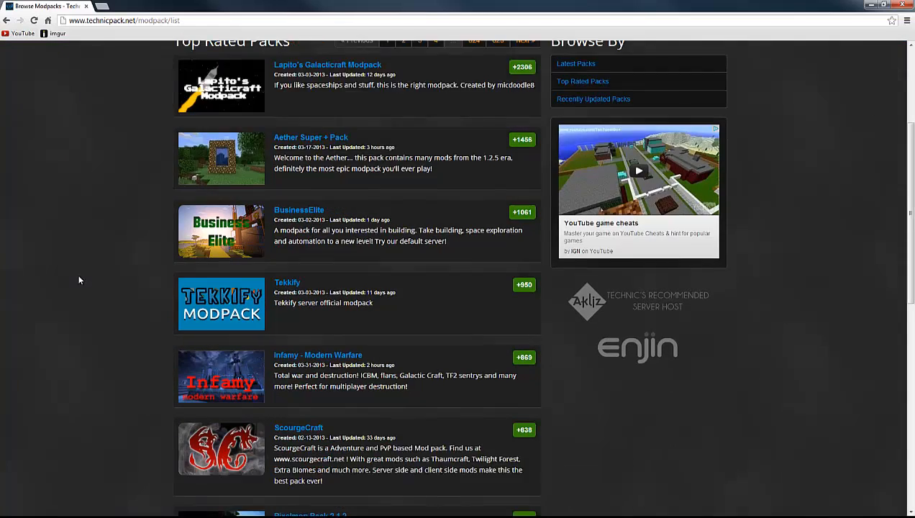
pyautogui.scroll(-3)
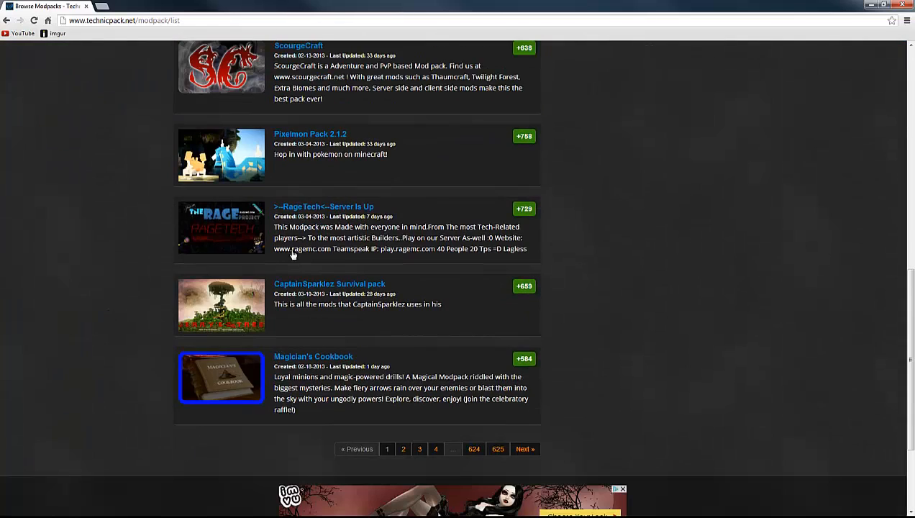
pyautogui.click(329, 283)
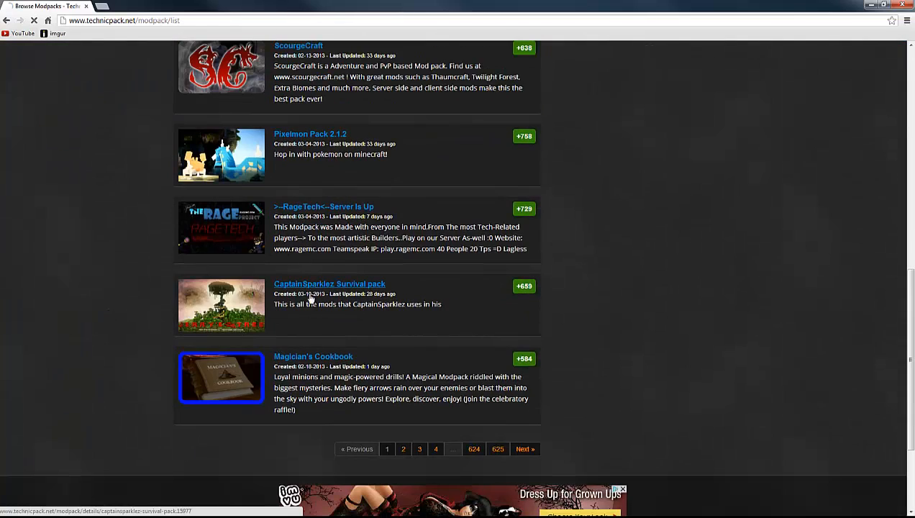
pyautogui.click(330, 284)
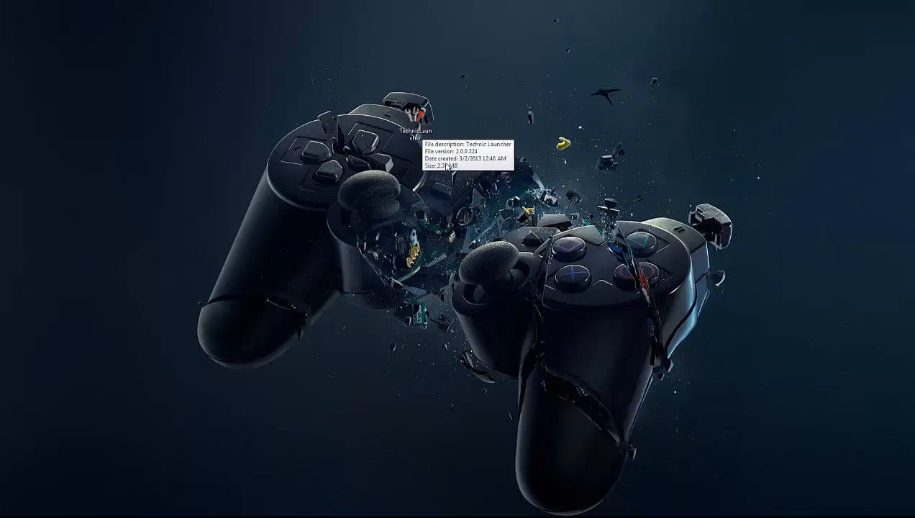
# Start Technic Launcher from its desktop shortcut so the modpack list appears.
pyautogui.doubleClick(414, 108)
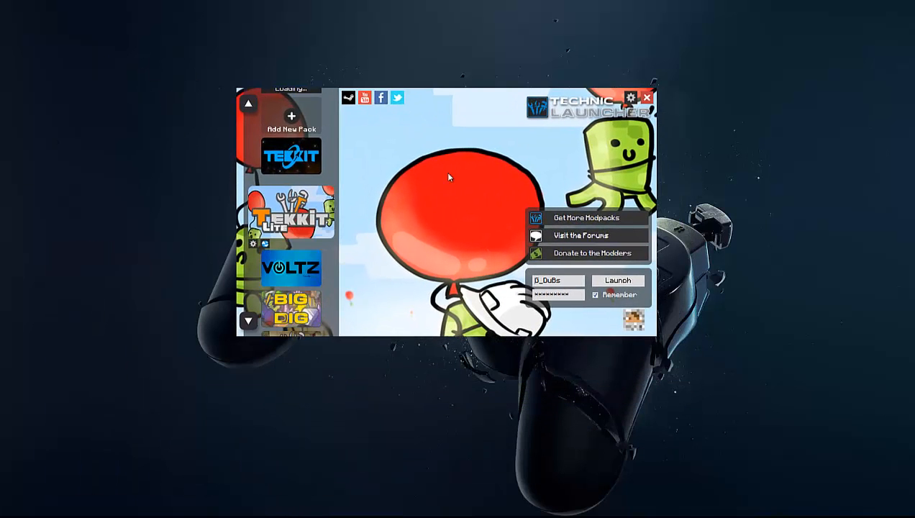
pyautogui.moveTo(242, 184)
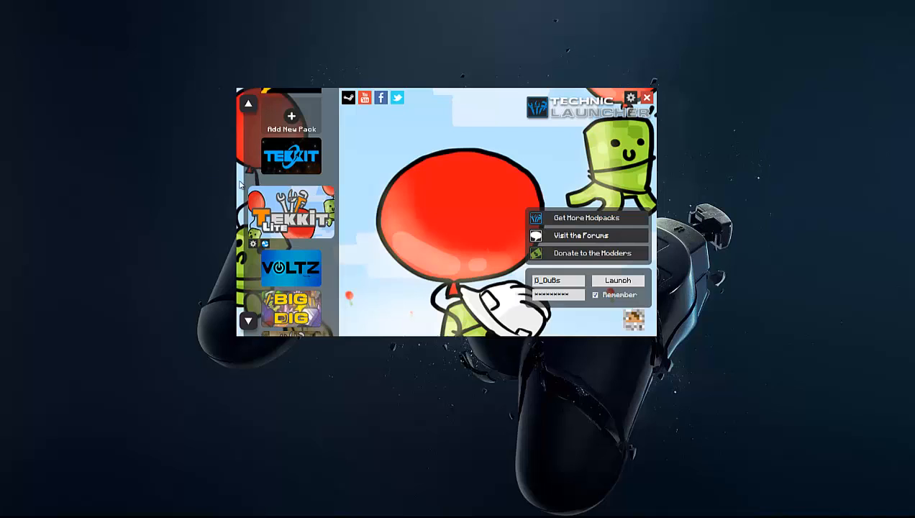
pyautogui.moveTo(299, 251)
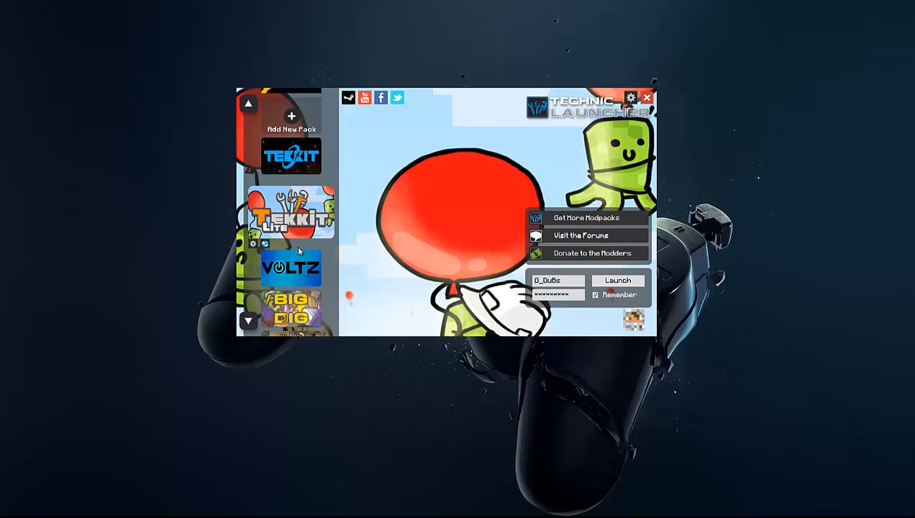
pyautogui.moveTo(402, 190)
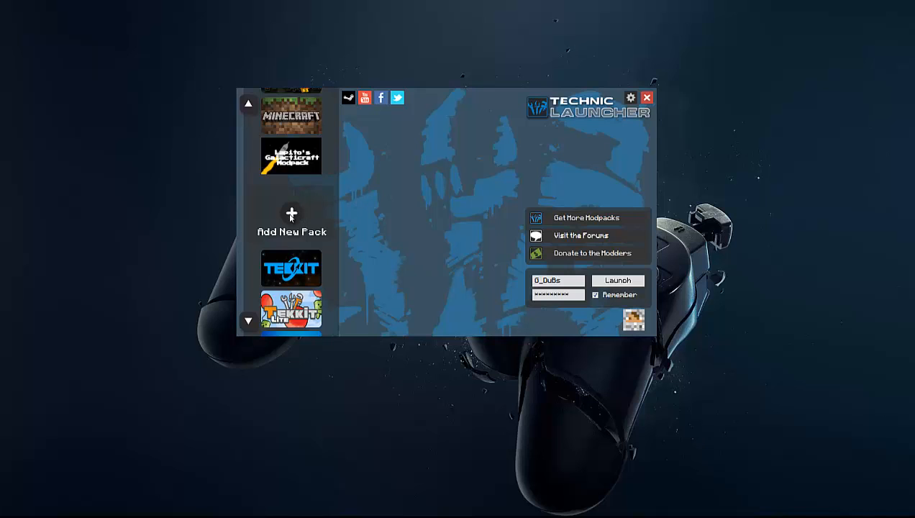
pyautogui.moveTo(300, 213)
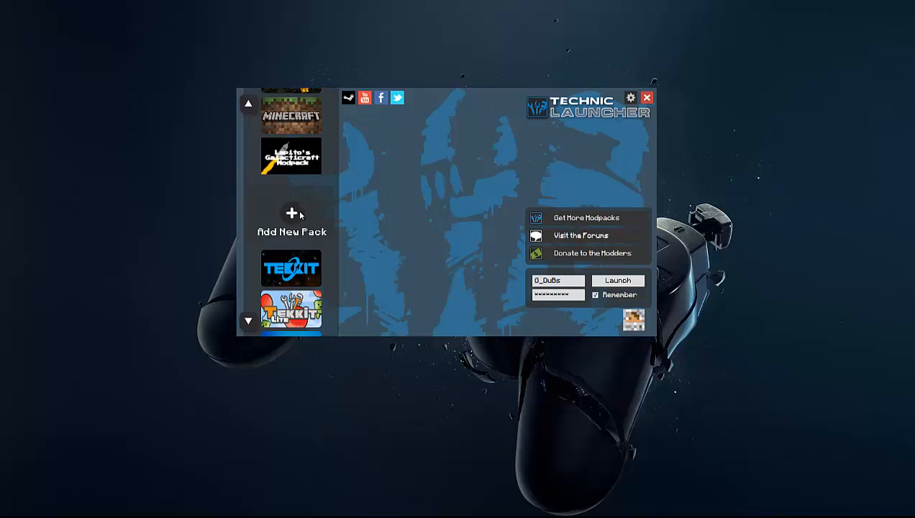
# Add a new modpack by pasting the CaptainSparklez Survival delivery URL and confirming Add Modpack.
pyautogui.click(291, 216)
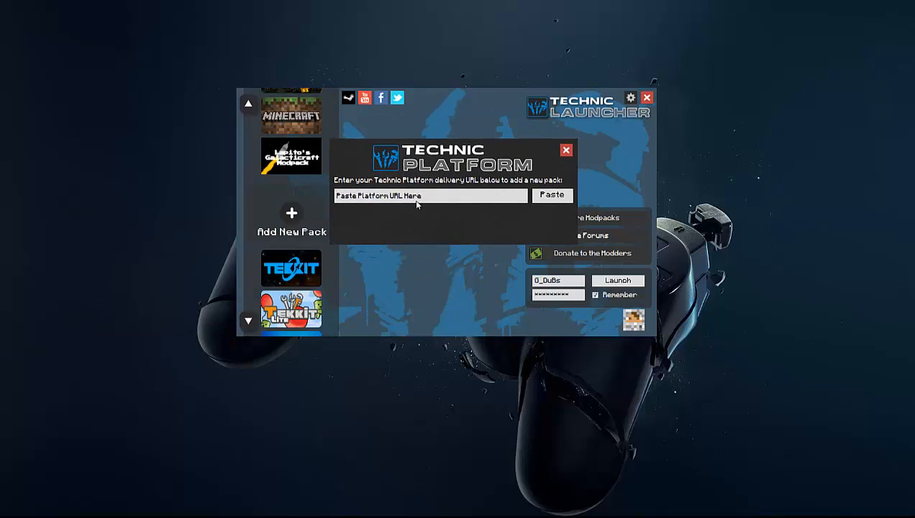
pyautogui.moveTo(403, 228)
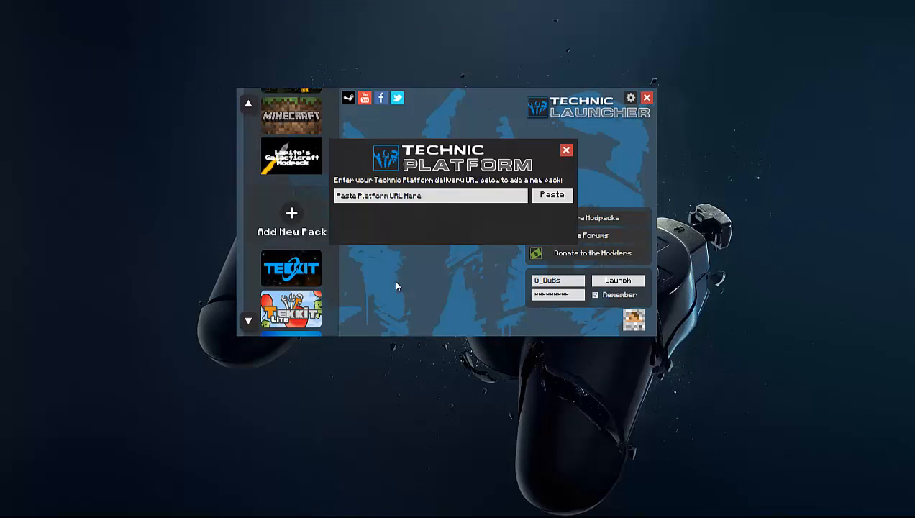
pyautogui.click(430, 196)
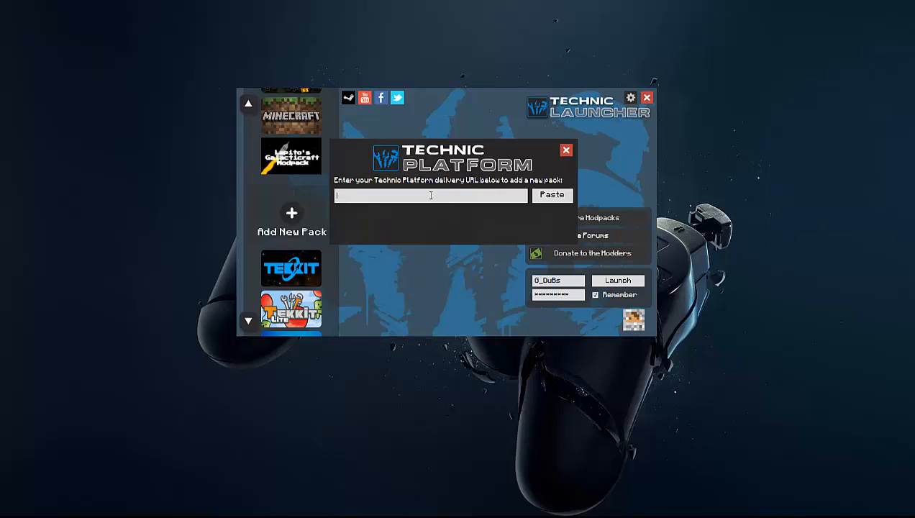
pyautogui.click(553, 196)
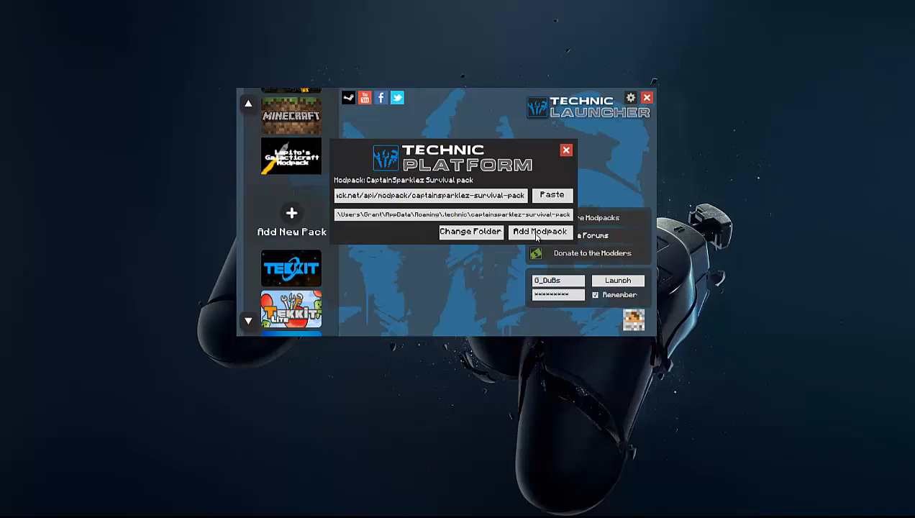
pyautogui.click(541, 231)
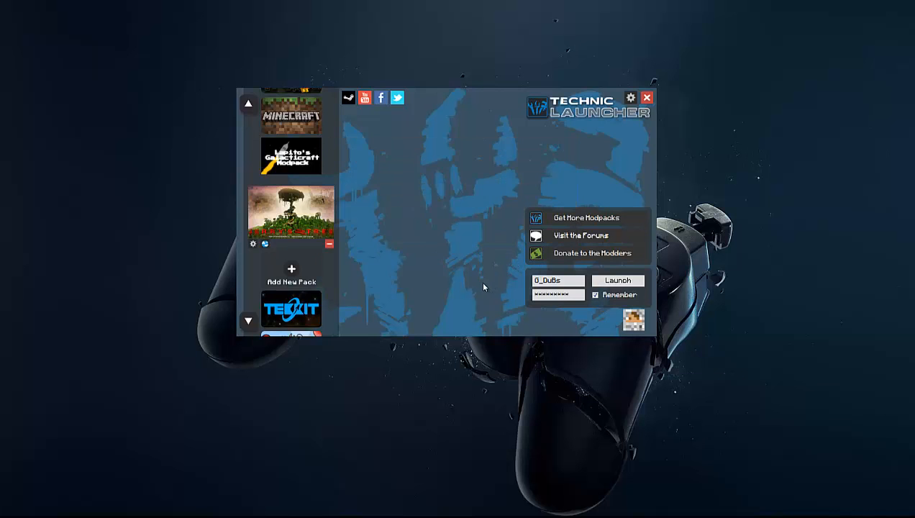
# Select the newly added CaptainSparklez Survival pack in the sidebar and launch it.
pyautogui.click(291, 213)
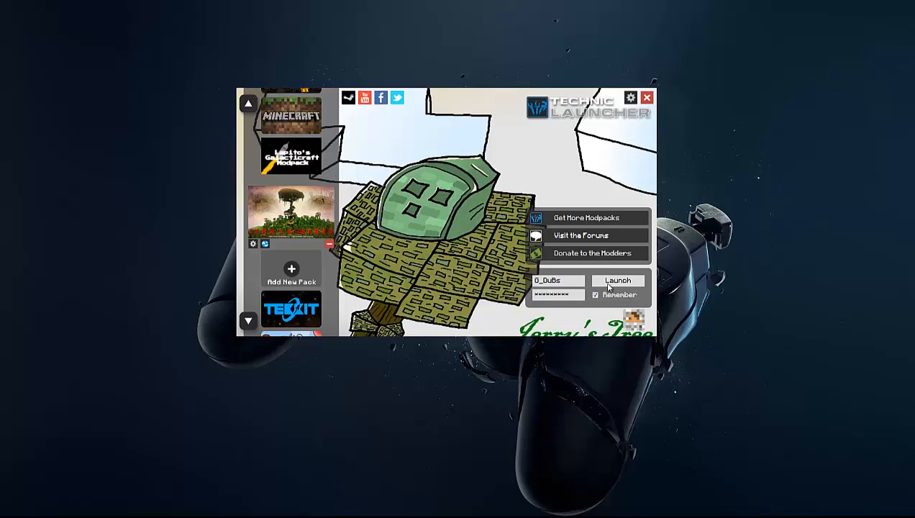
pyautogui.click(617, 279)
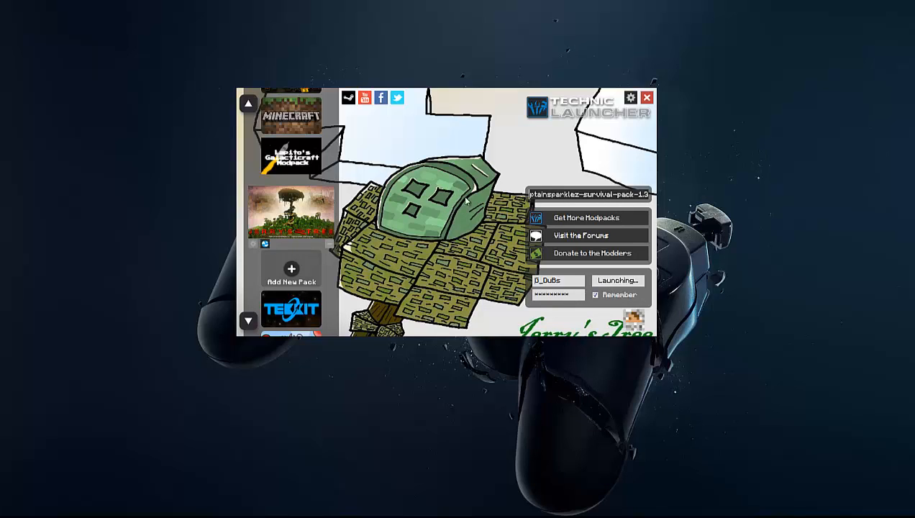
pyautogui.moveTo(449, 236)
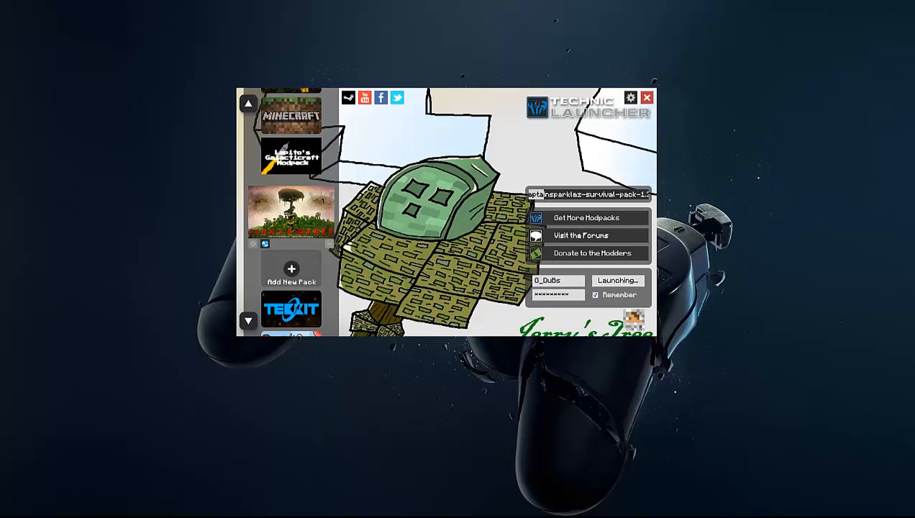
pyautogui.click(586, 217)
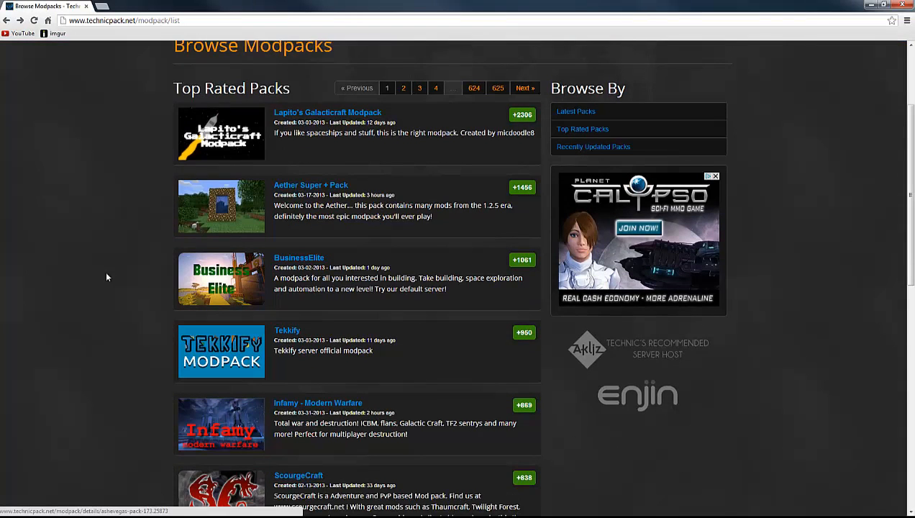
# Scroll through the Top Rated Packs list and pick the CaptainSparklez Survival pack entry.
pyautogui.scroll(-3)
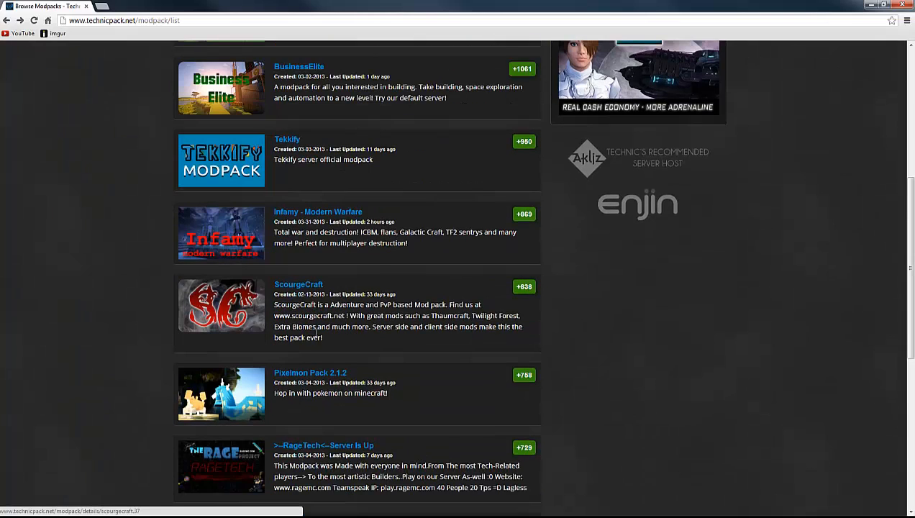
pyautogui.scroll(-3)
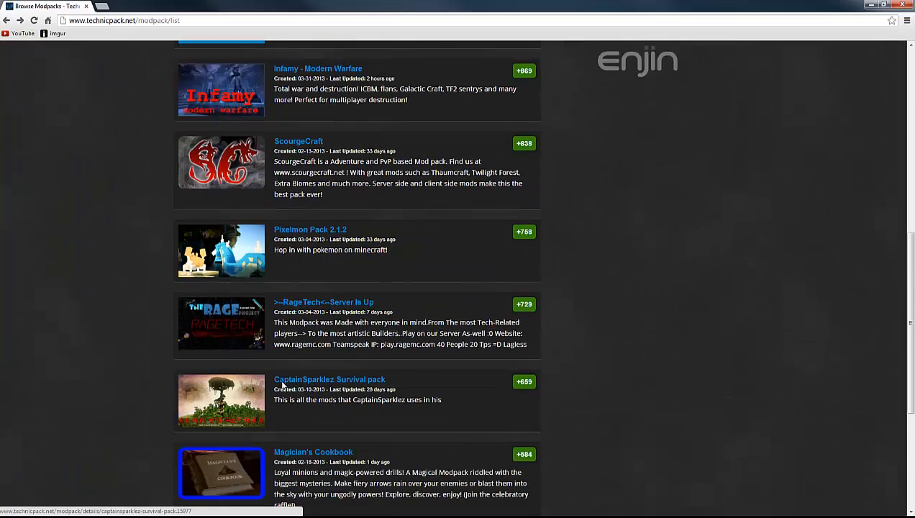
pyautogui.scroll(3)
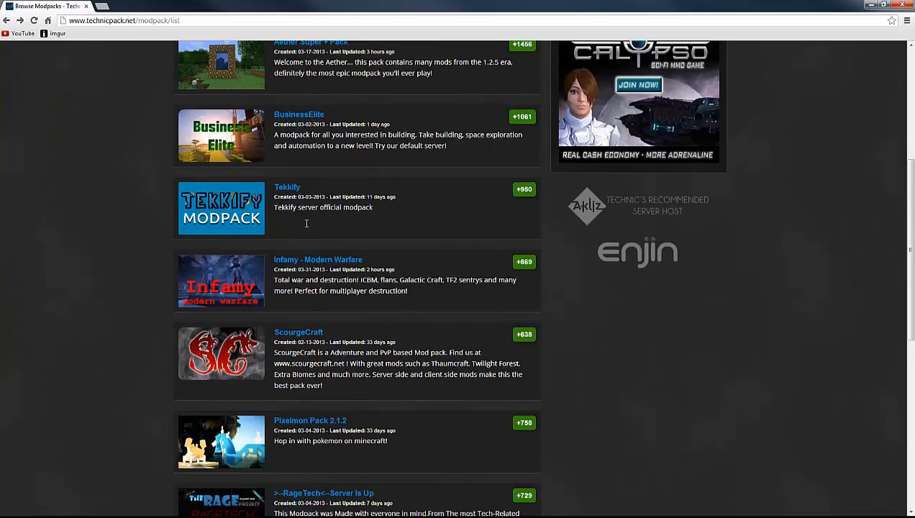
pyautogui.click(311, 42)
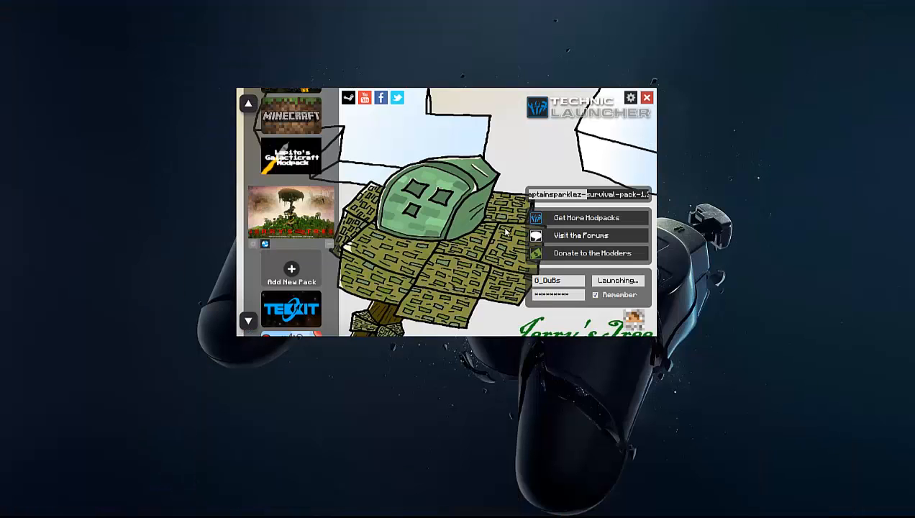
pyautogui.moveTo(454, 173)
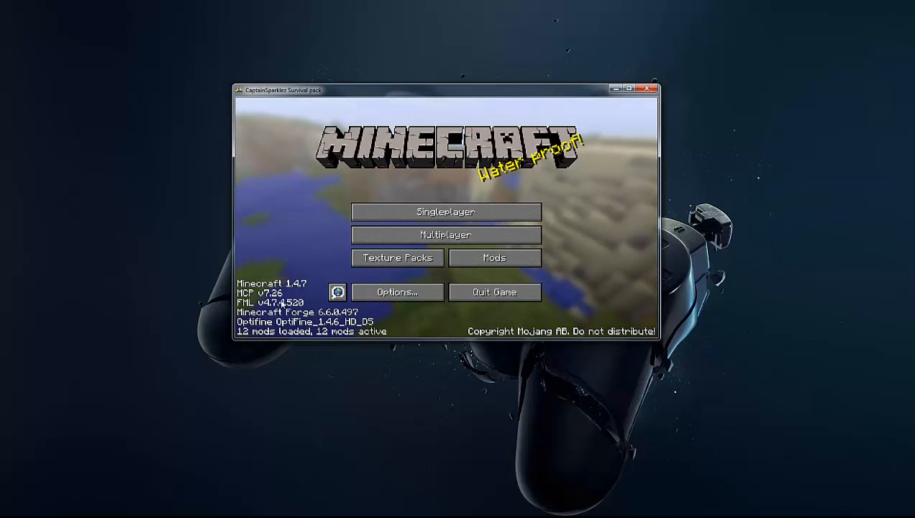
pyautogui.click(495, 257)
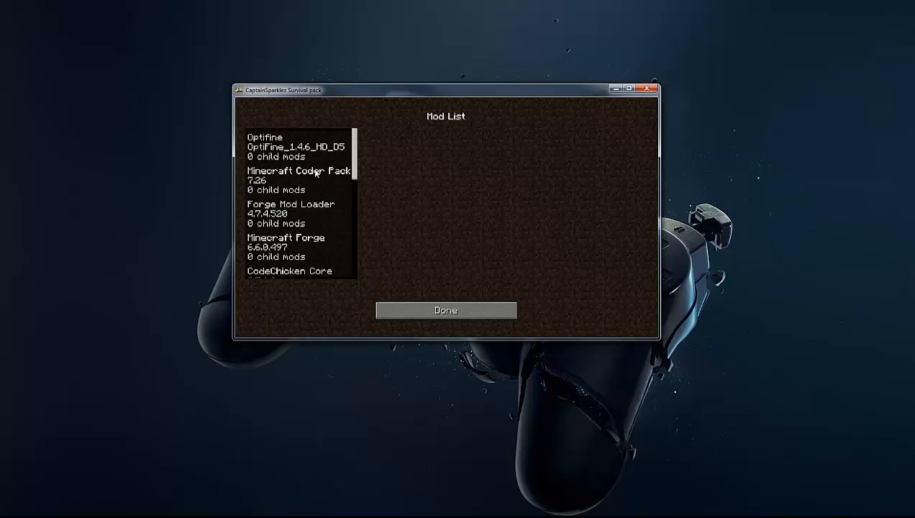
pyautogui.scroll(-3)
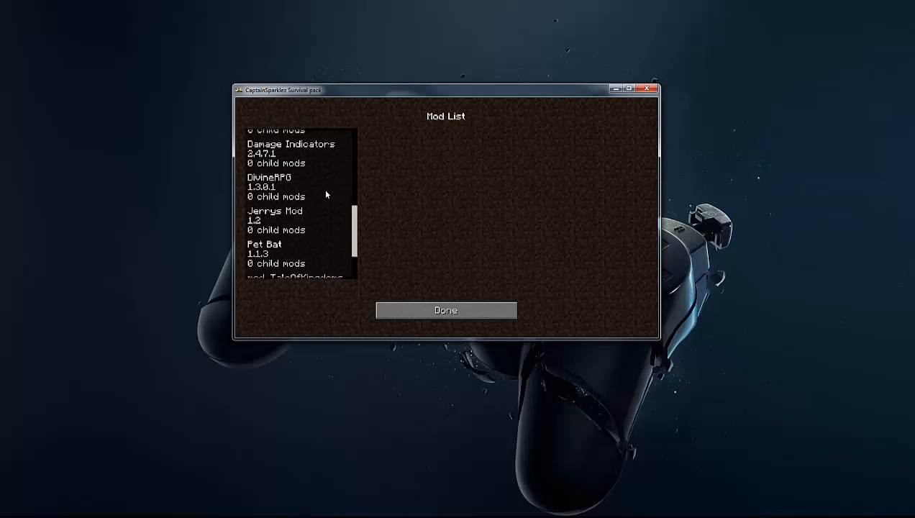
pyautogui.scroll(-3)
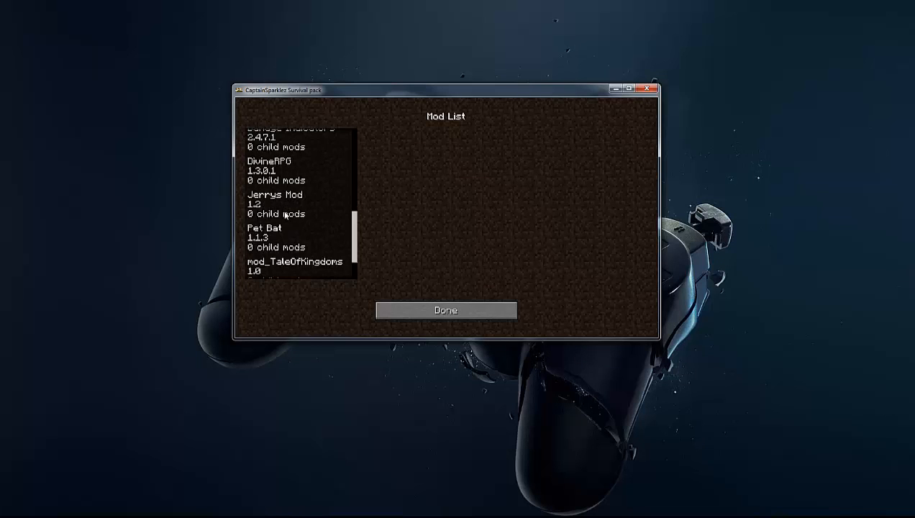
pyautogui.scroll(-3)
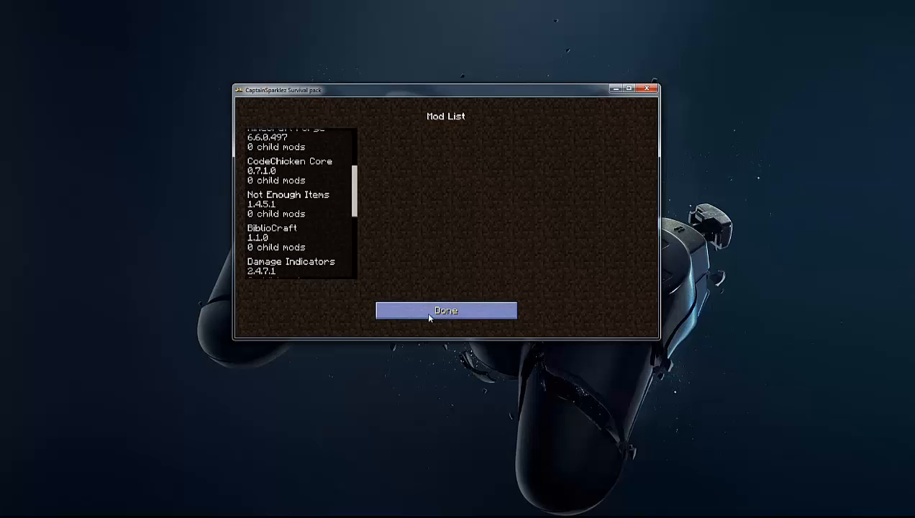
pyautogui.click(446, 310)
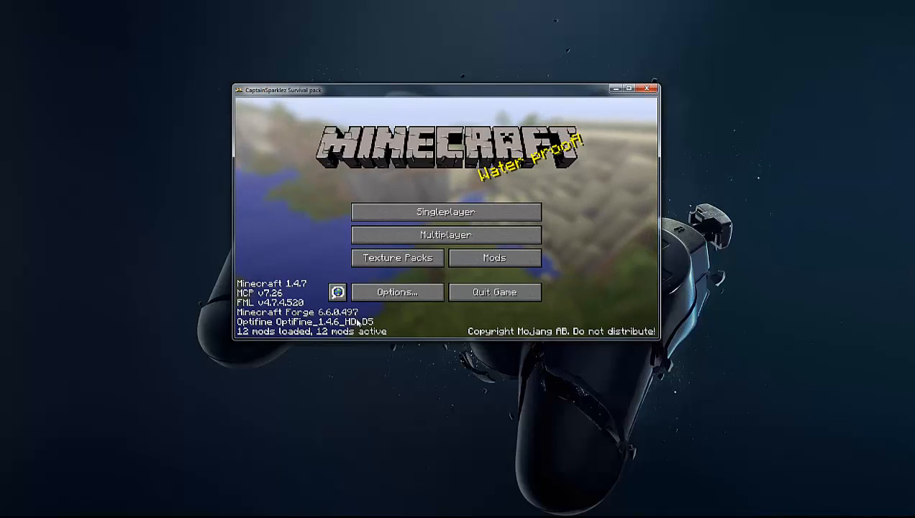
pyautogui.moveTo(420, 293)
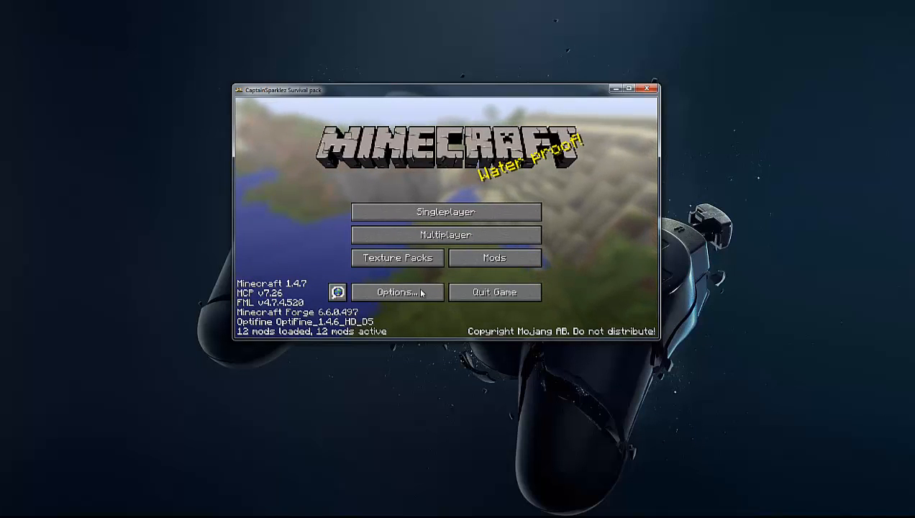
pyautogui.moveTo(446, 211)
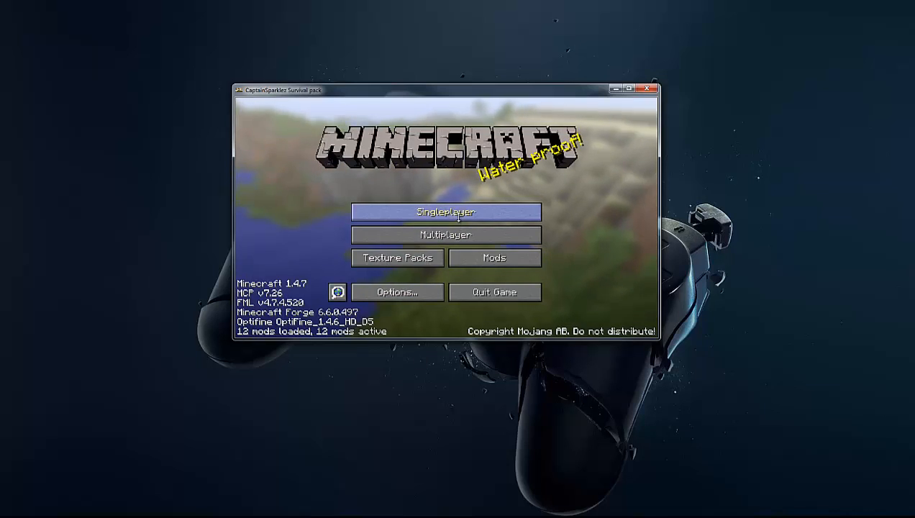
# Enter a Singleplayer world and start a new Tale of Kingdoms conquest so the world begins loading.
pyautogui.click(446, 212)
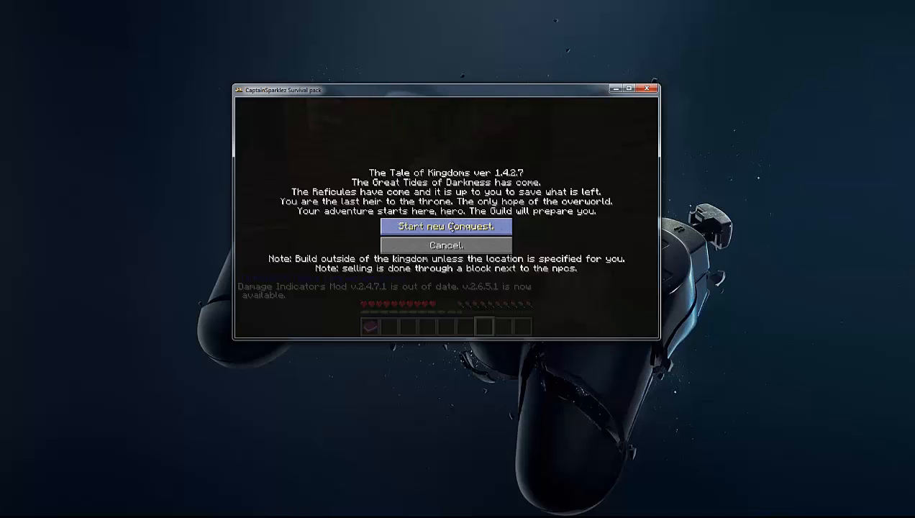
pyautogui.click(446, 226)
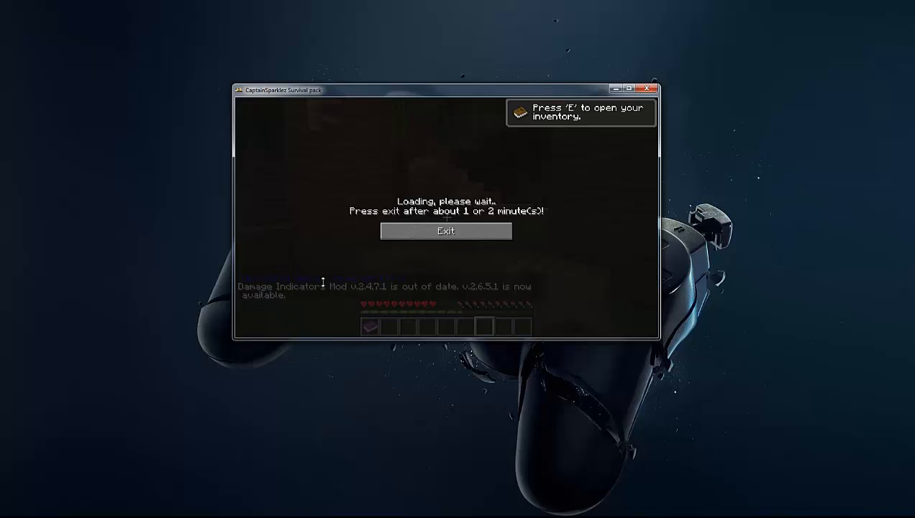
pyautogui.click(629, 88)
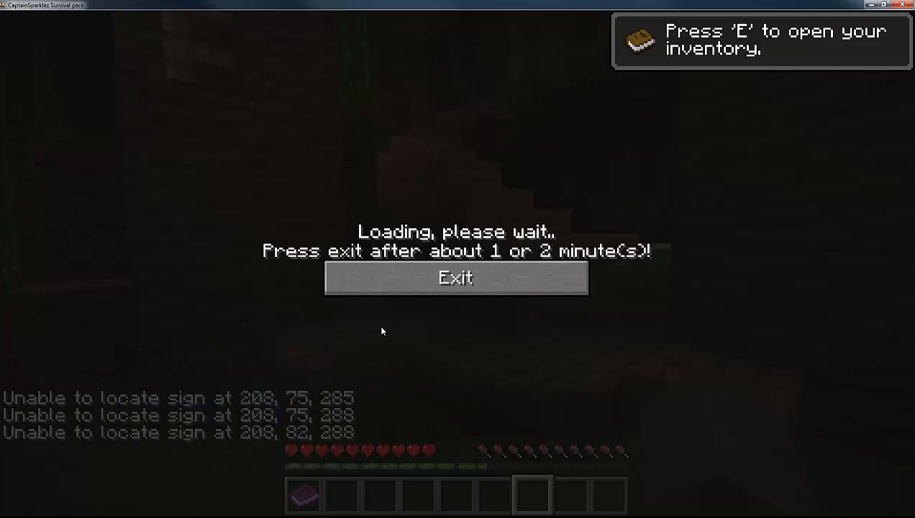
# Exit the loading screen and enter the Tale of Kingdoms jungle village world.
pyautogui.click(455, 278)
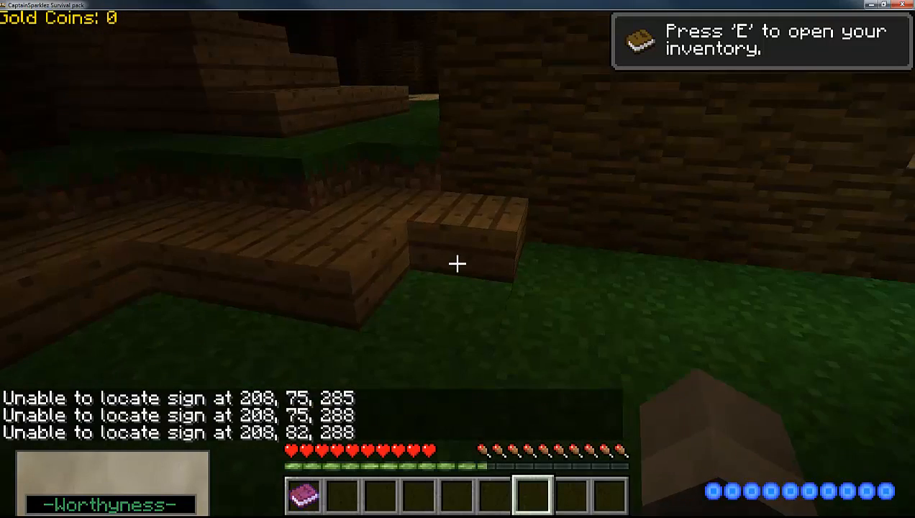
pyautogui.moveTo(457, 264)
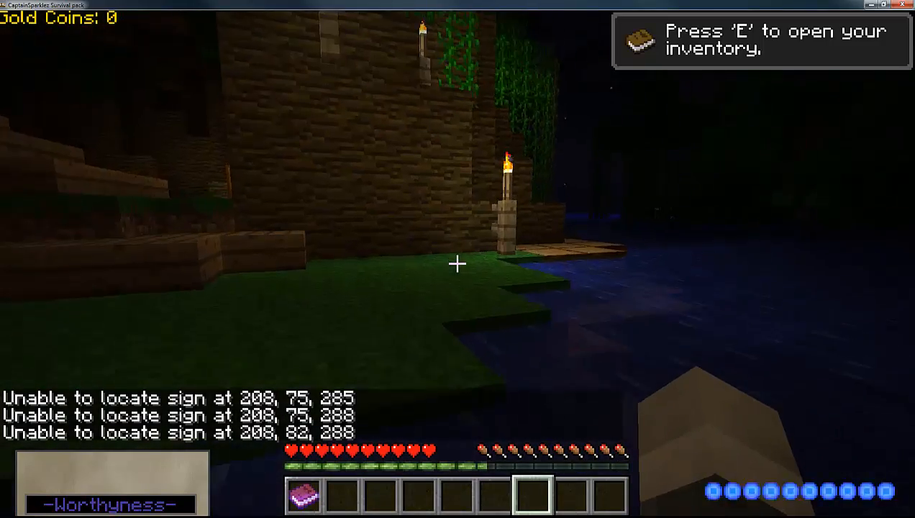
pyautogui.moveTo(458, 264)
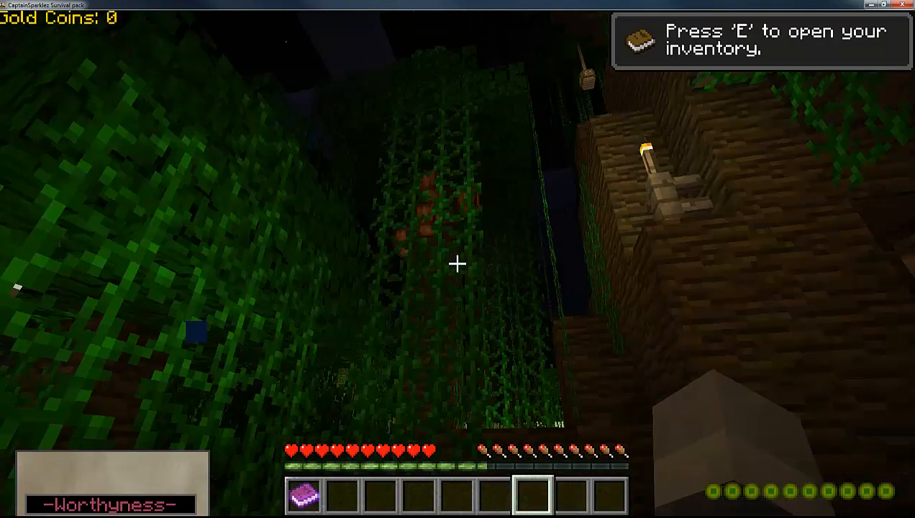
pyautogui.moveTo(457, 263)
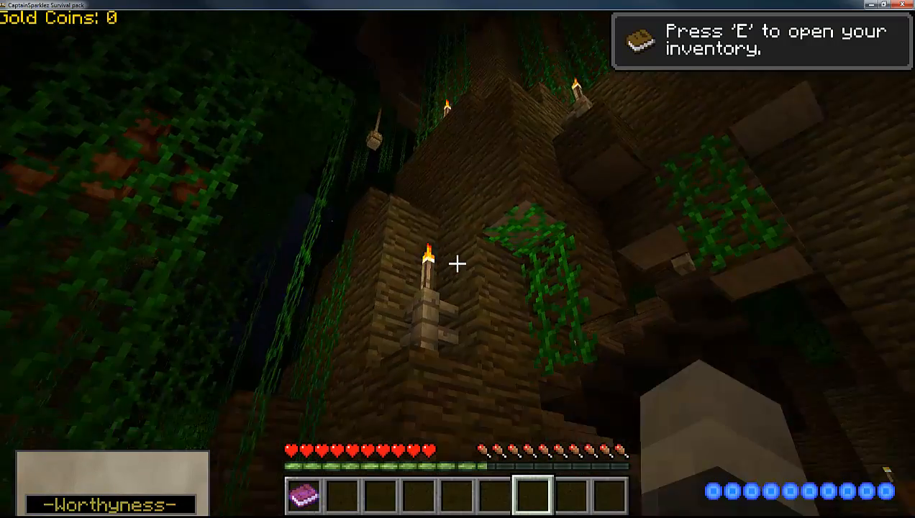
pyautogui.moveTo(458, 263)
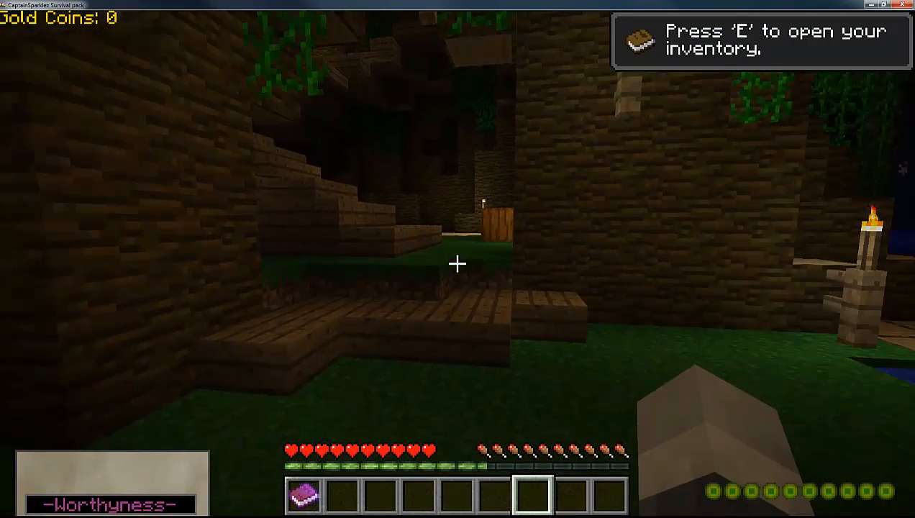
pyautogui.moveTo(458, 263)
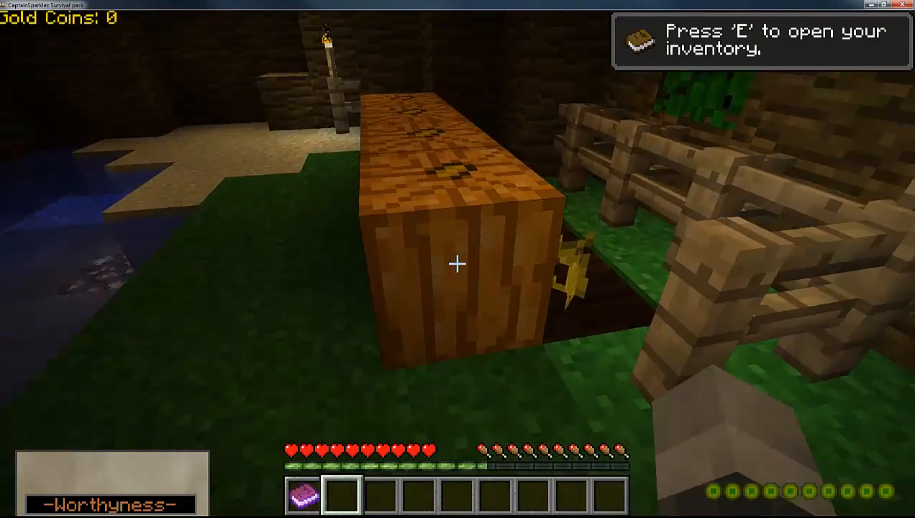
pyautogui.moveTo(457, 264)
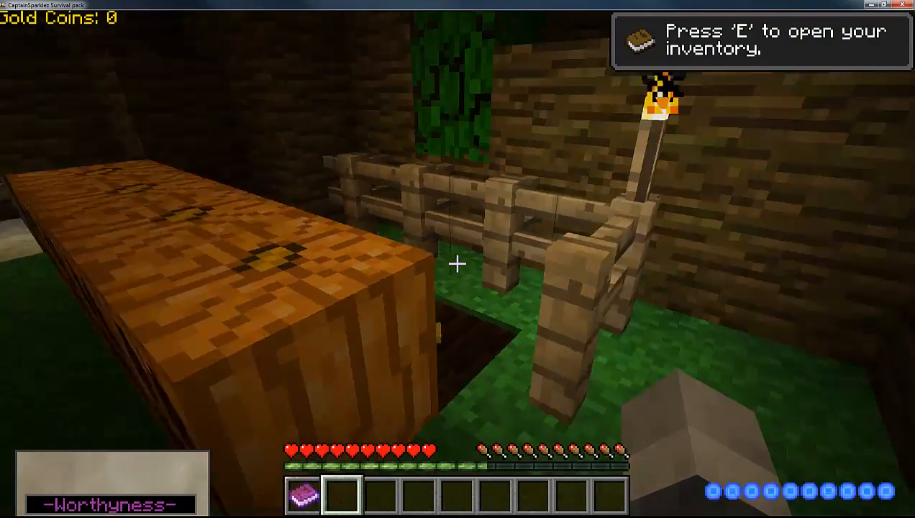
pyautogui.moveTo(458, 263)
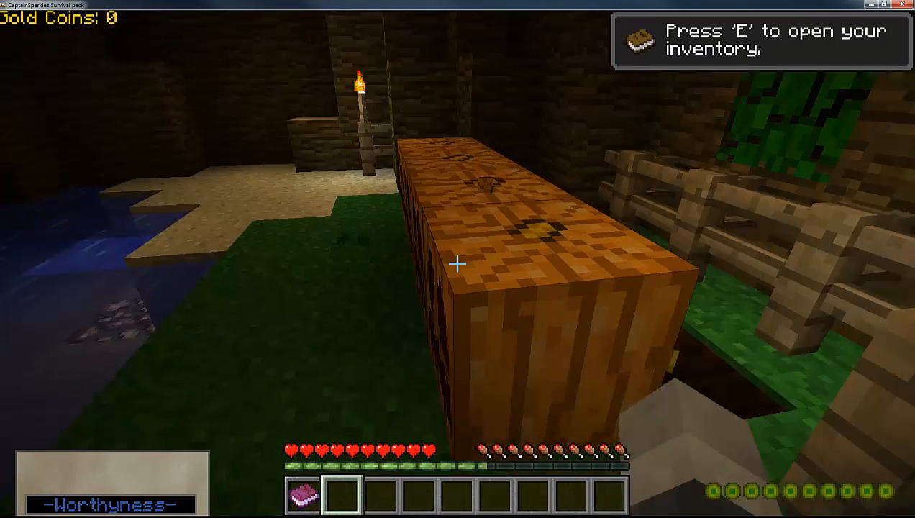